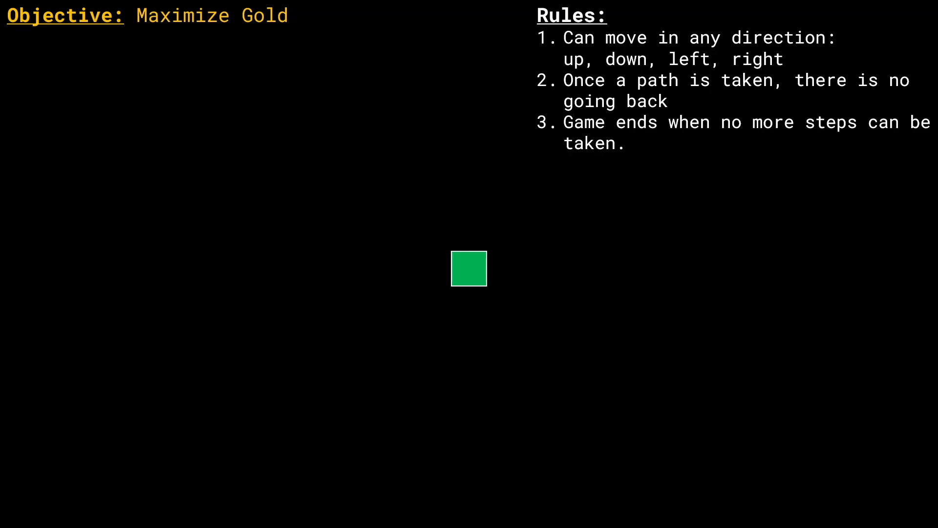
Advance the animation to show neighbor squares worth 1 above, 3 right, 2 below, 1 left.
{"action": "left_click", "coordinate": [469, 269]}
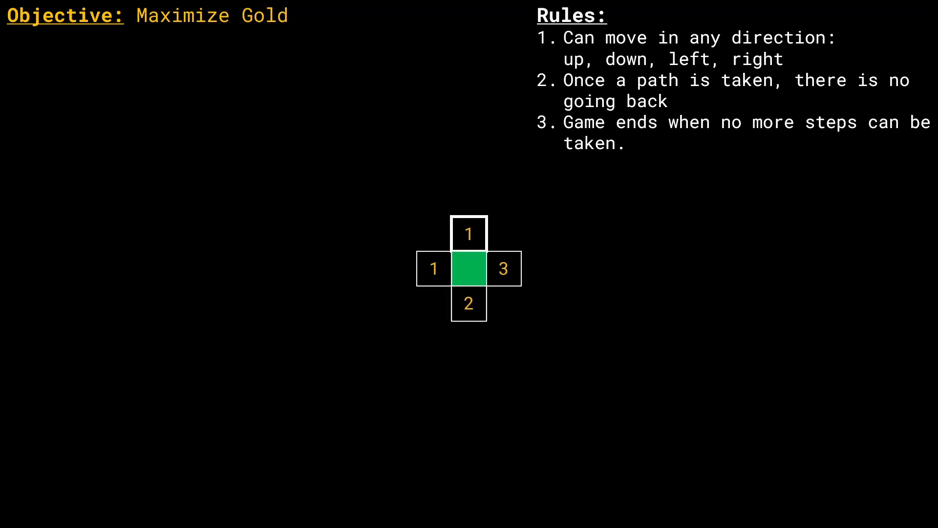